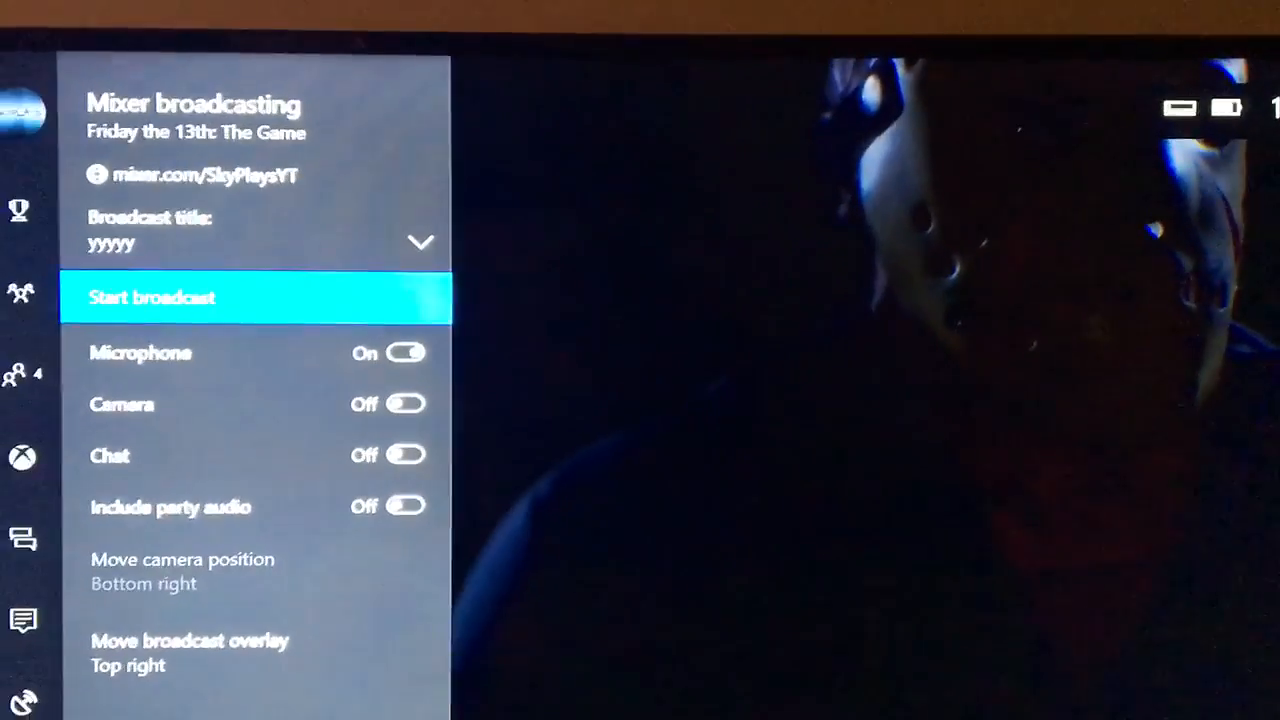
scroll(down, 3)
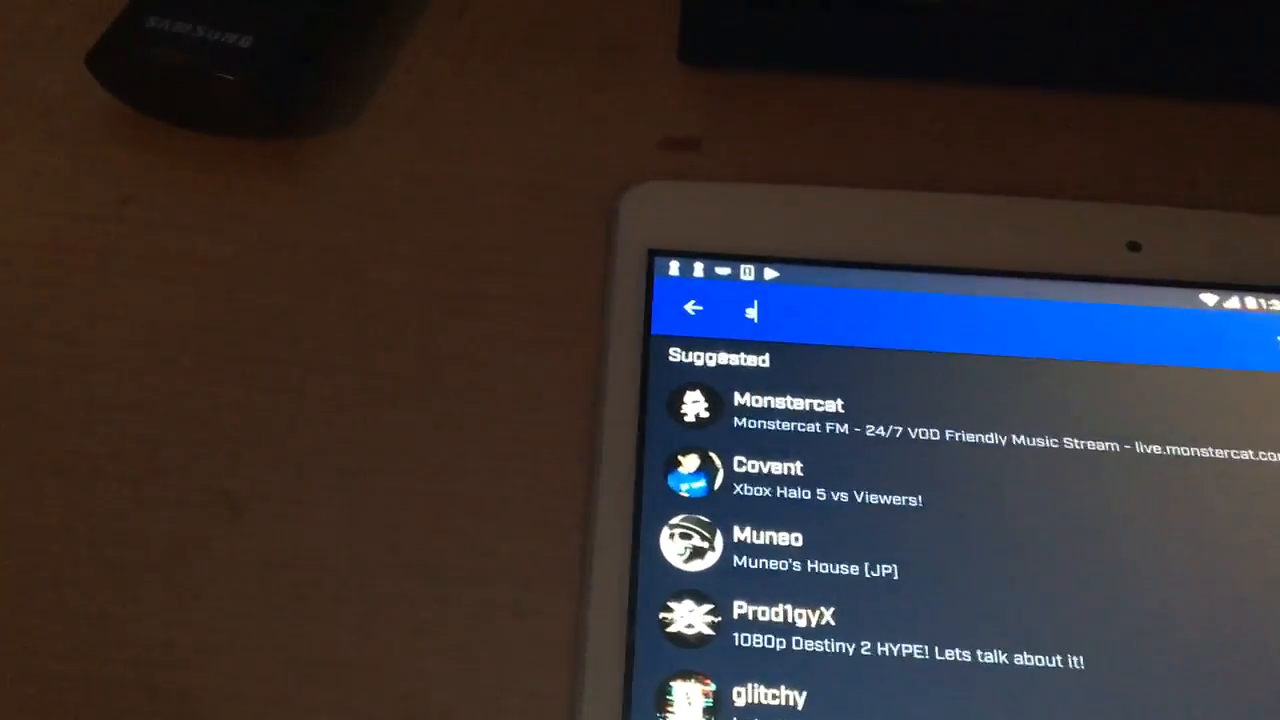
text(skyp)
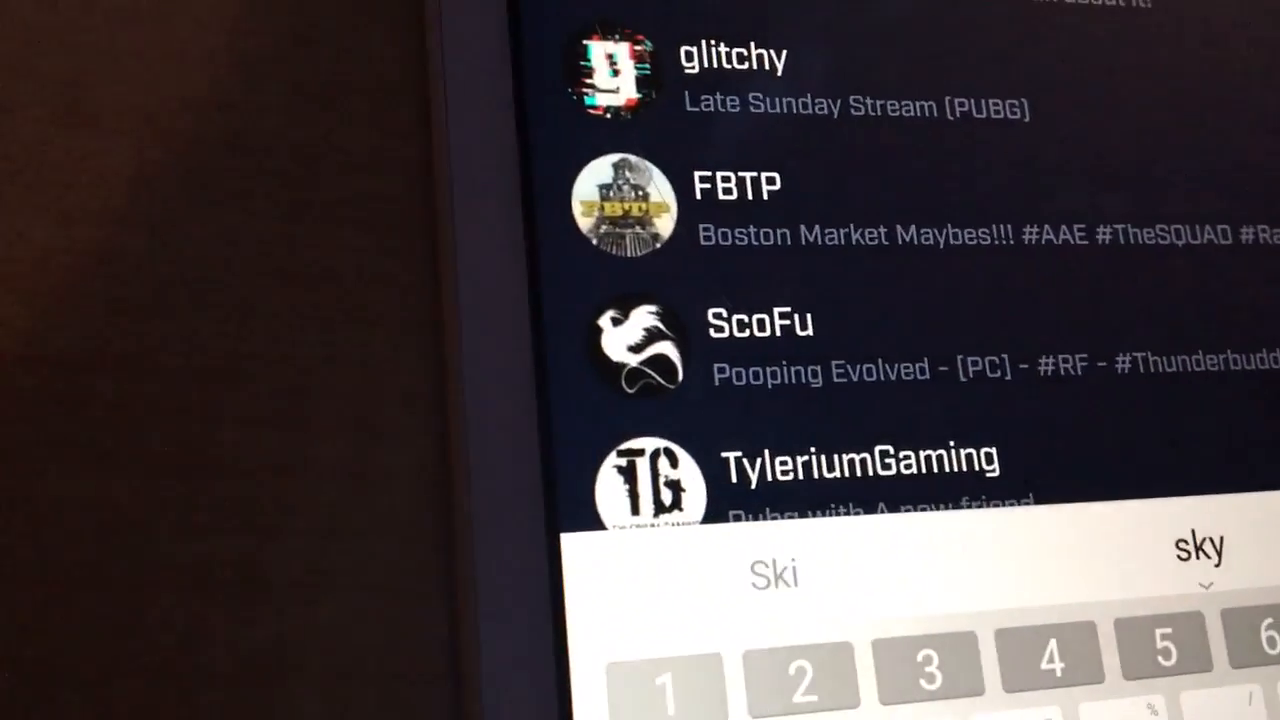
text(skyplays)
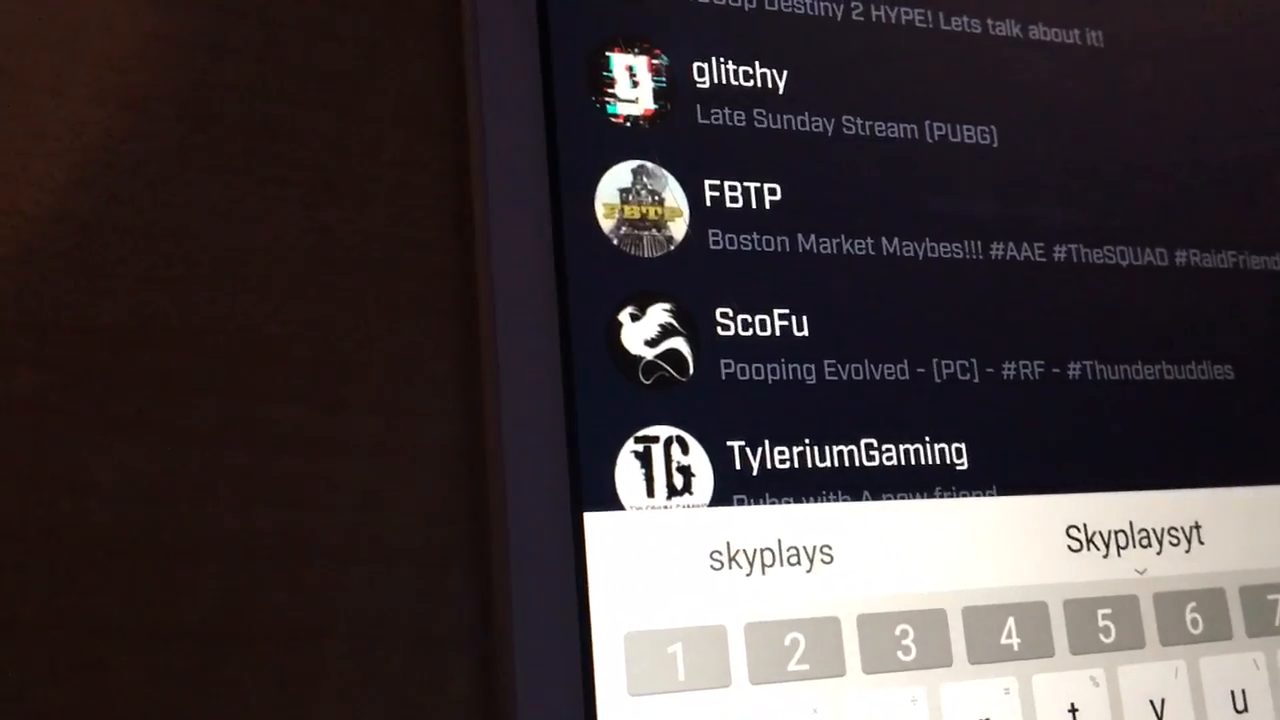